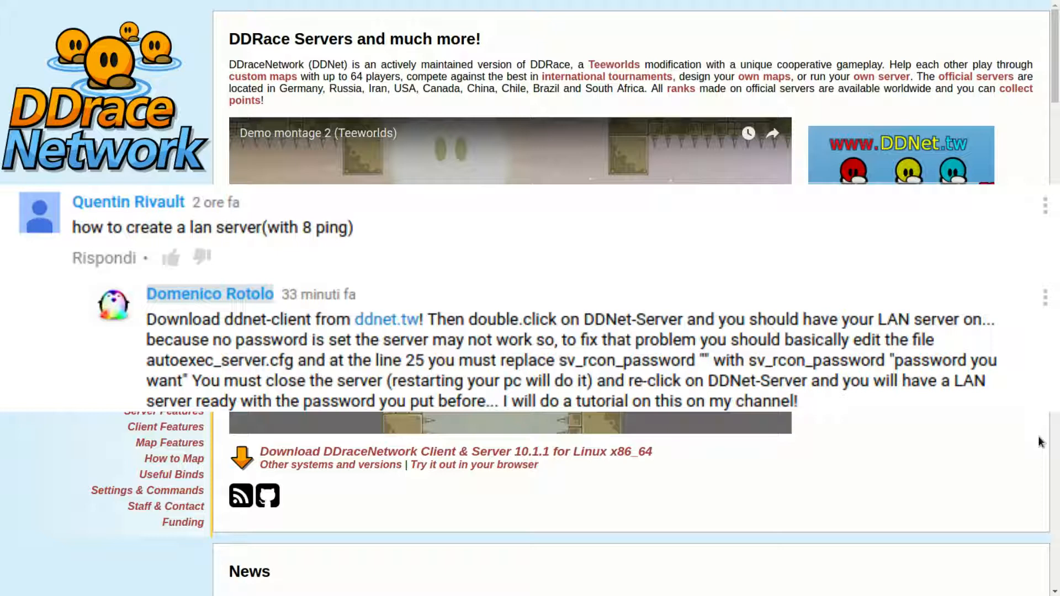
{"action": "mouse_move", "coordinate": [859, 112]}
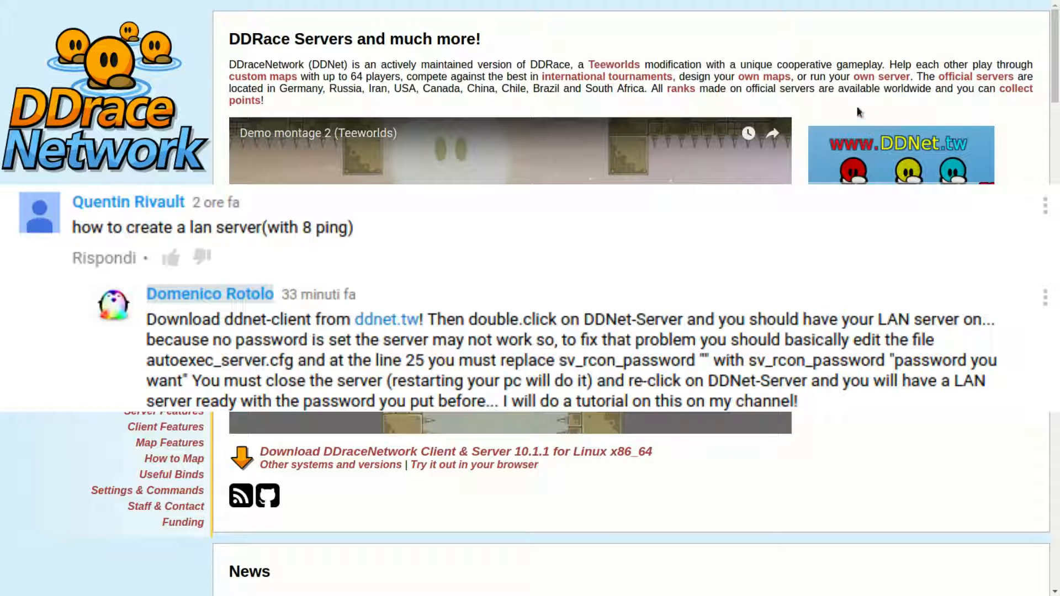
{"action": "mouse_move", "coordinate": [621, 466]}
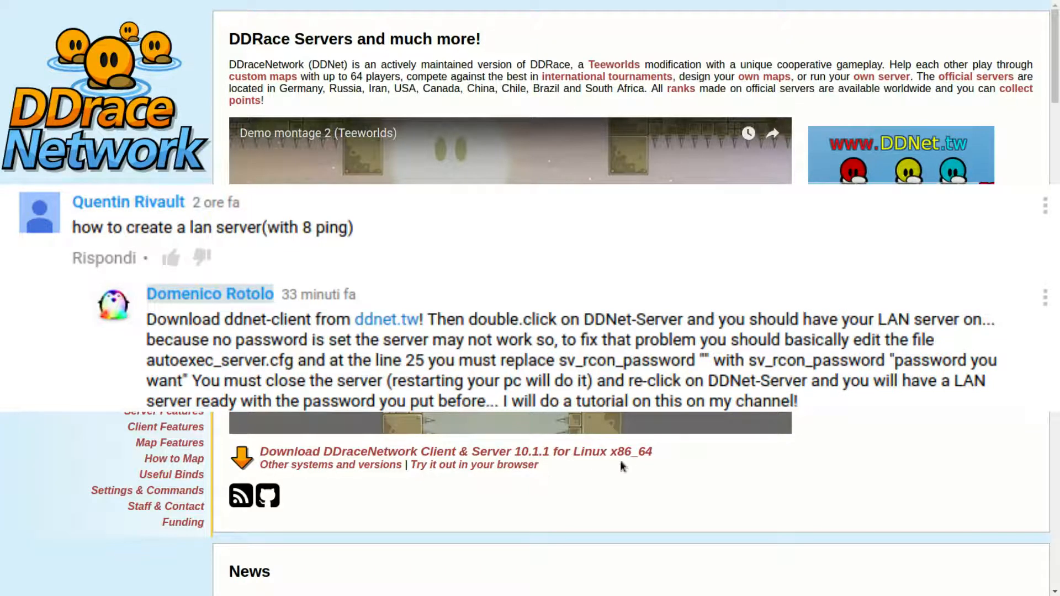
{"action": "mouse_move", "coordinate": [760, 443]}
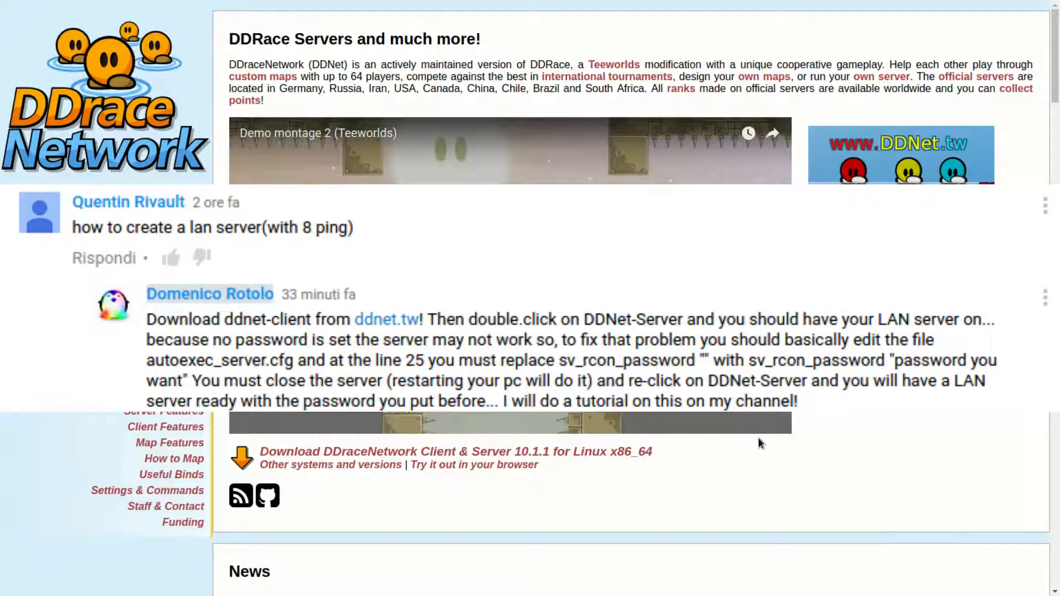
{"action": "mouse_move", "coordinate": [338, 458]}
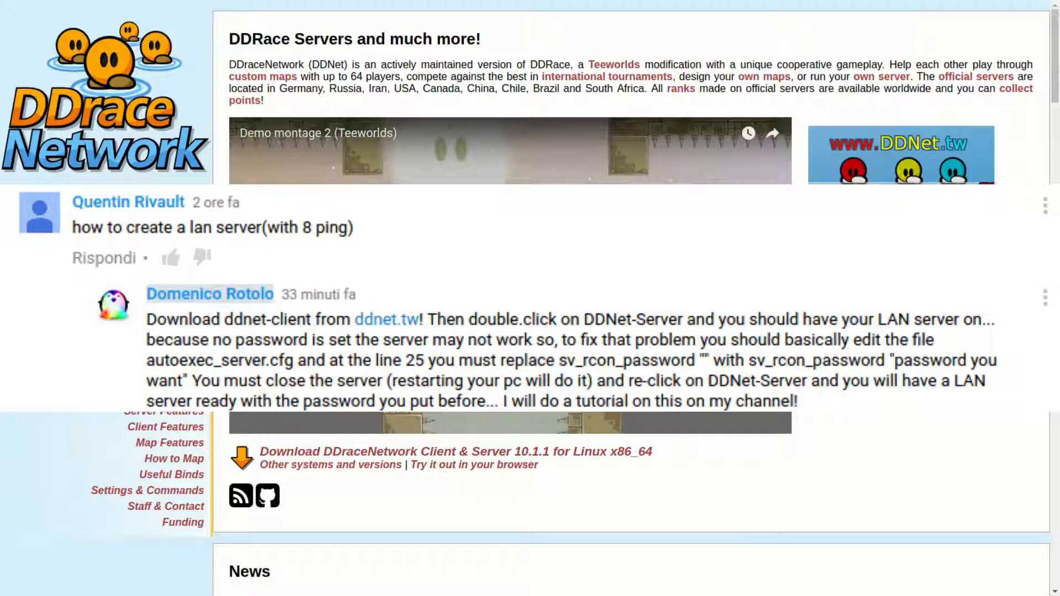
{"action": "mouse_move", "coordinate": [375, 319]}
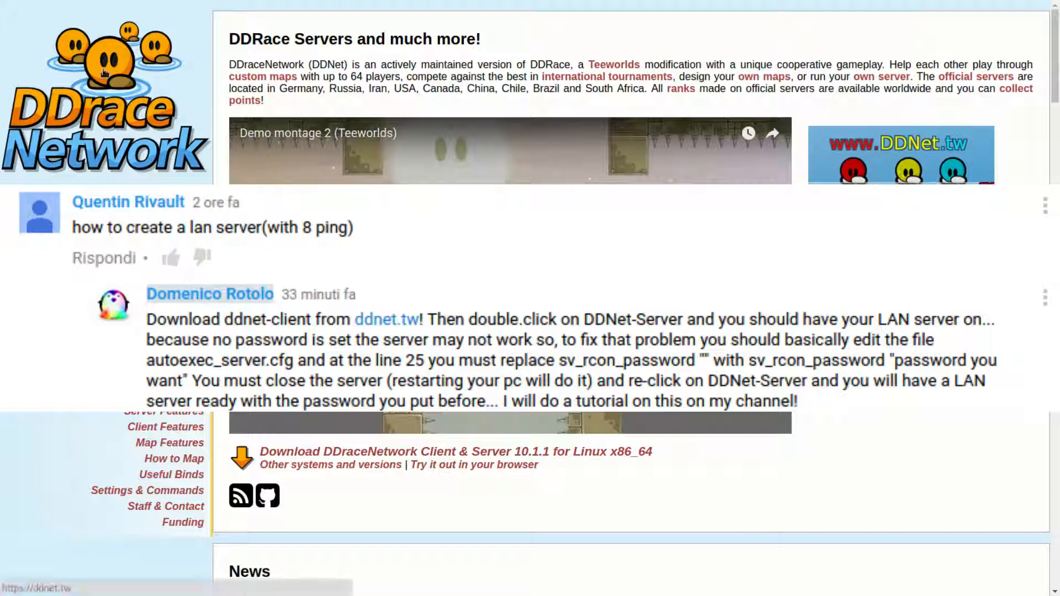
{"action": "mouse_move", "coordinate": [456, 452]}
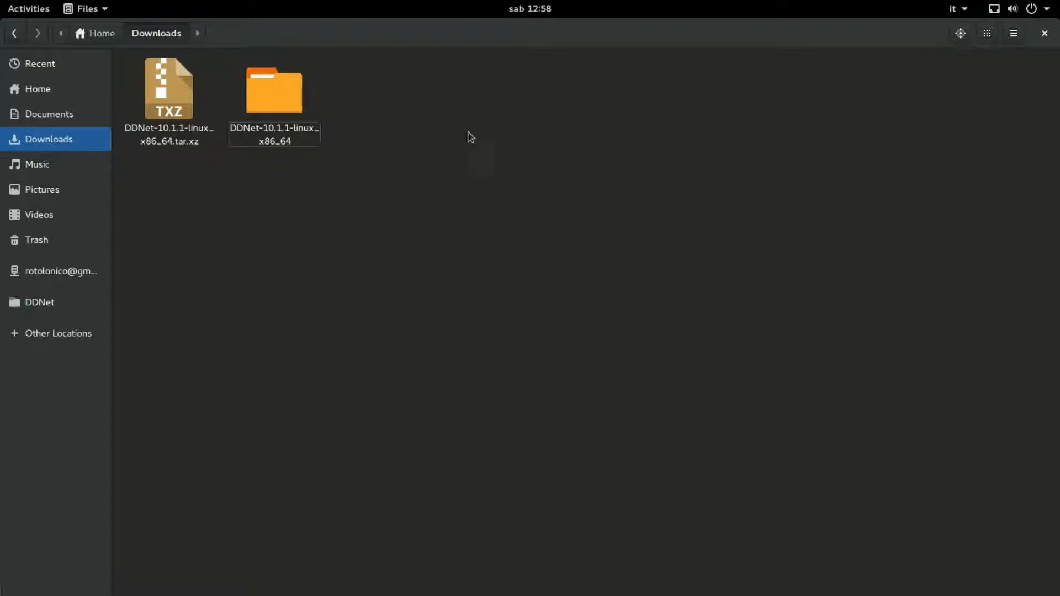
{"action": "mouse_move", "coordinate": [424, 137]}
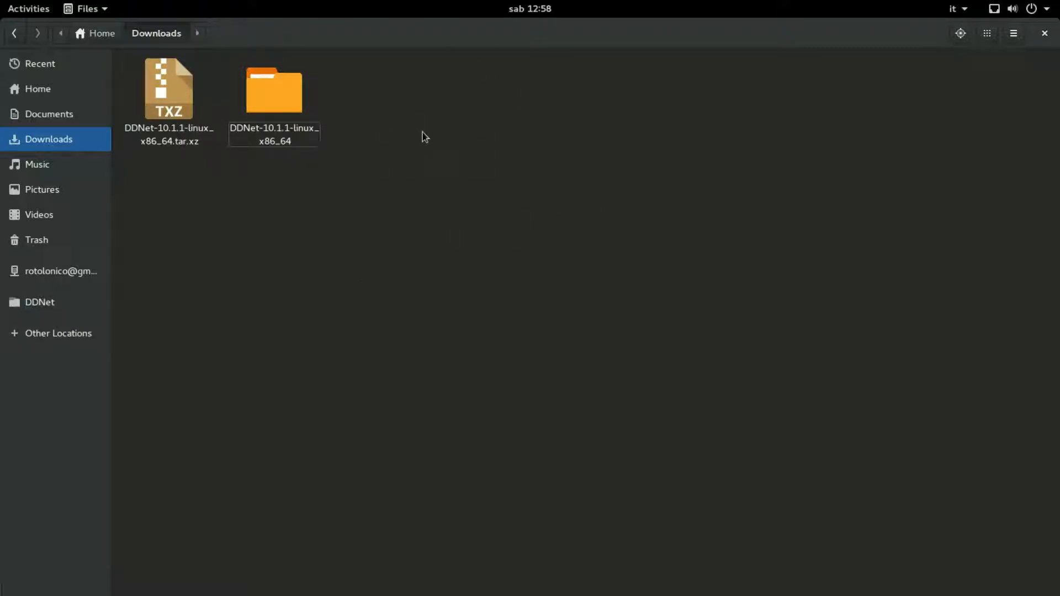
Enter the extracted DDNet-10.1.1-linux_x86_64 folder and select the DDNet-Server program
{"action": "left_click", "coordinate": [169, 89]}
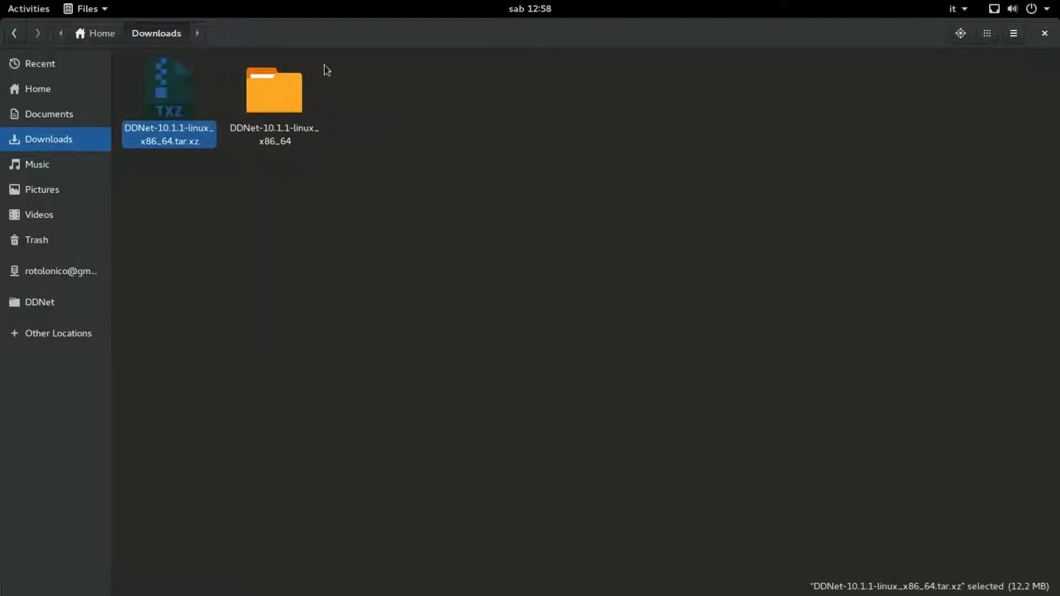
{"action": "right_click", "coordinate": [169, 88]}
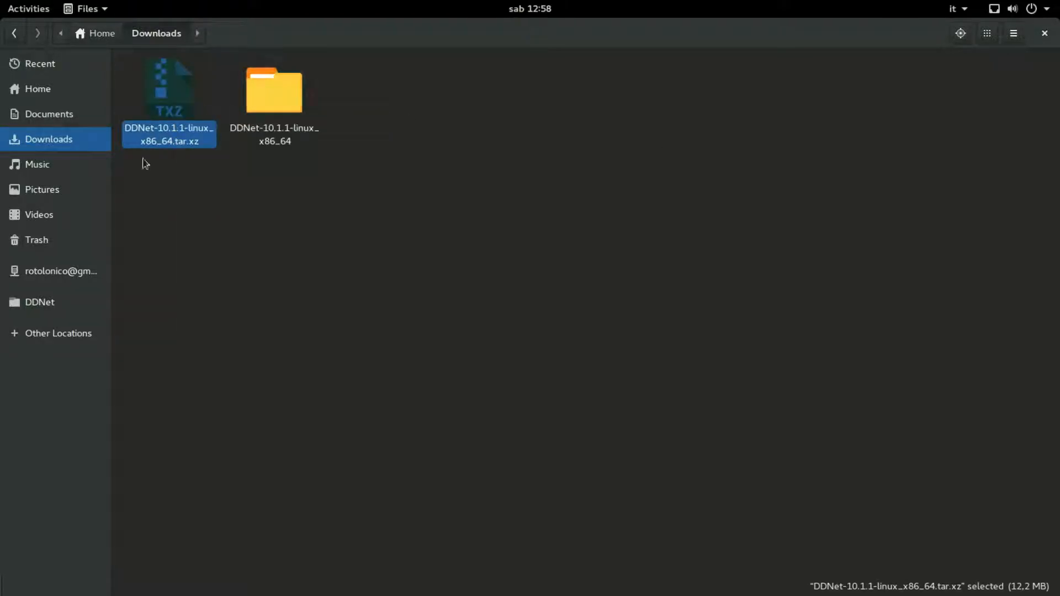
{"action": "mouse_move", "coordinate": [266, 125]}
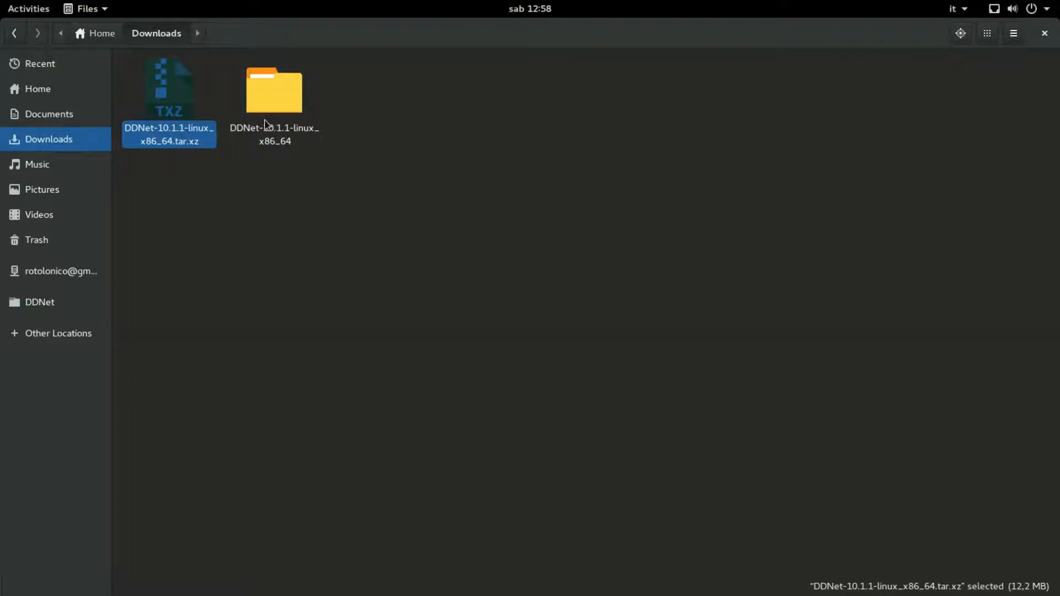
{"action": "double_click", "coordinate": [273, 89]}
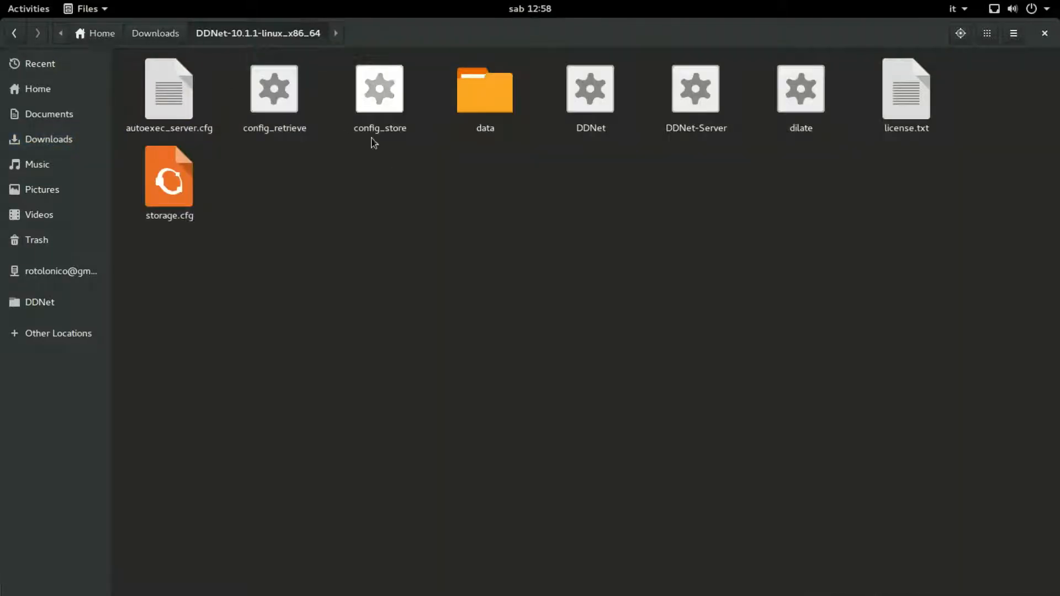
{"action": "left_click", "coordinate": [695, 89]}
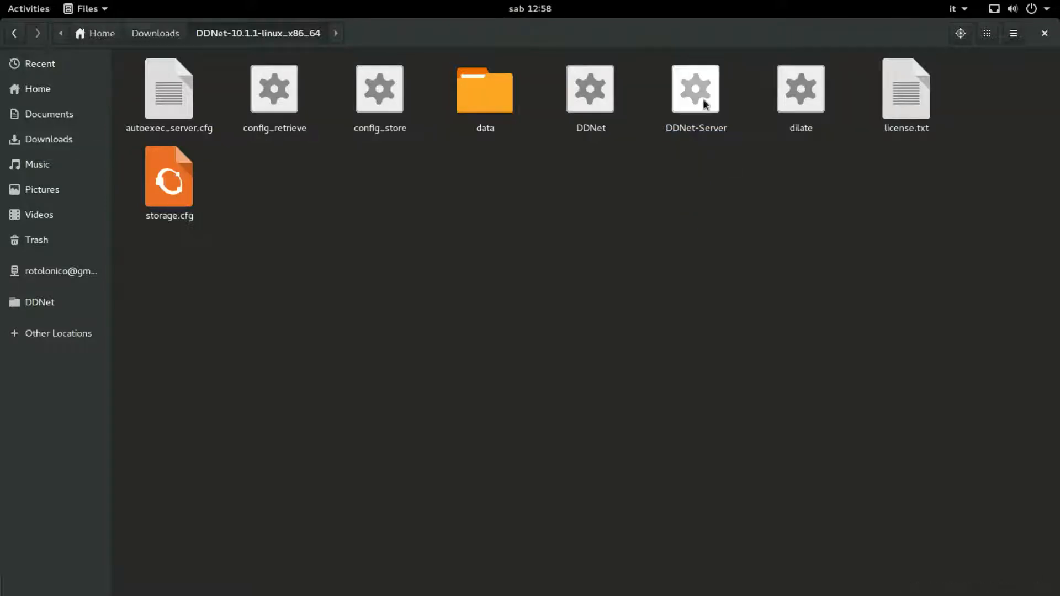
{"action": "left_click", "coordinate": [694, 88]}
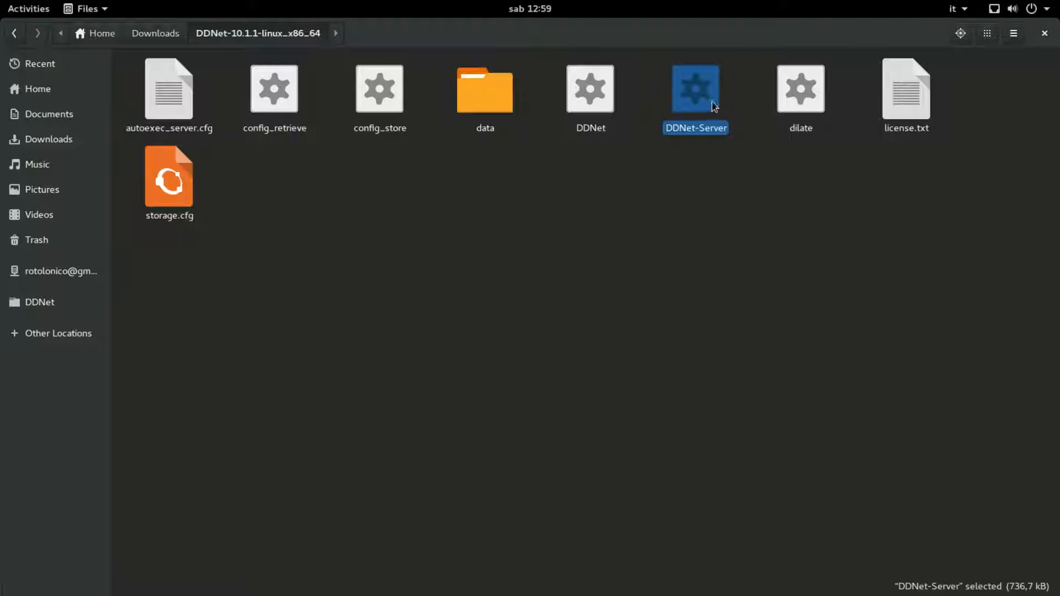
{"action": "mouse_move", "coordinate": [669, 95]}
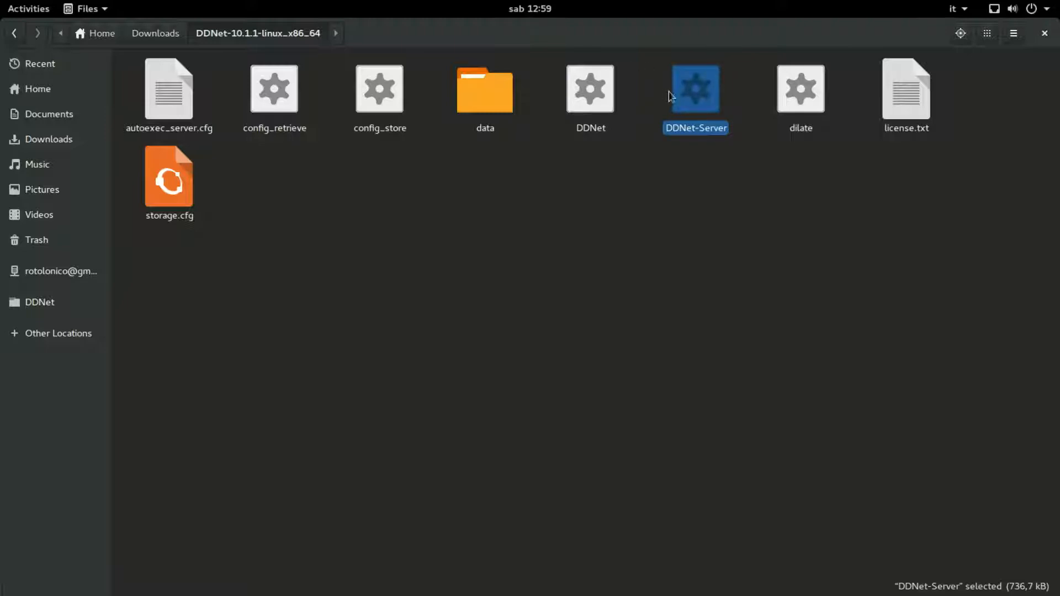
{"action": "mouse_move", "coordinate": [559, 231]}
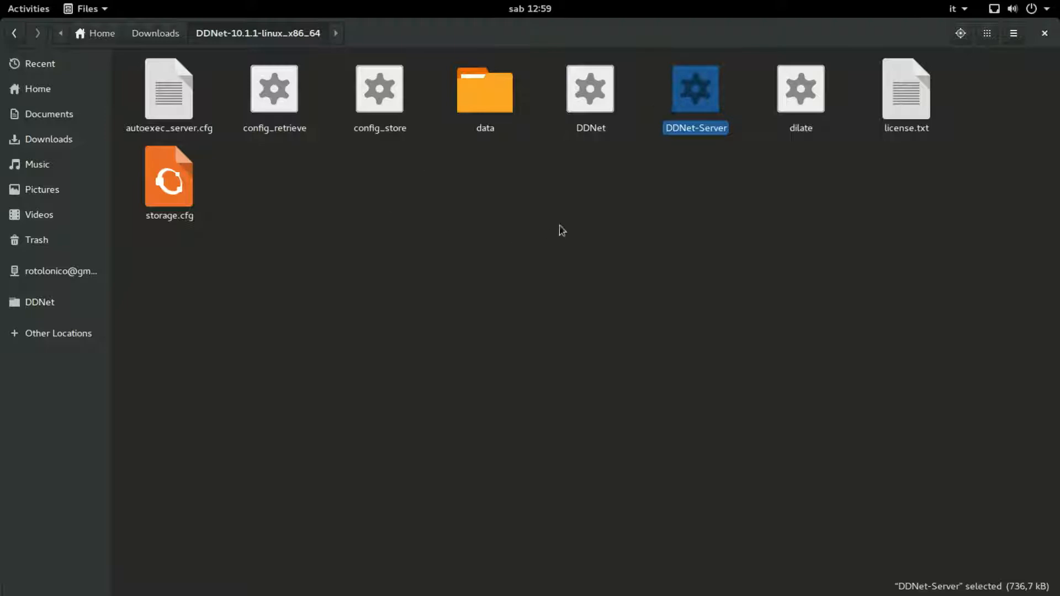
{"action": "mouse_move", "coordinate": [298, 118]}
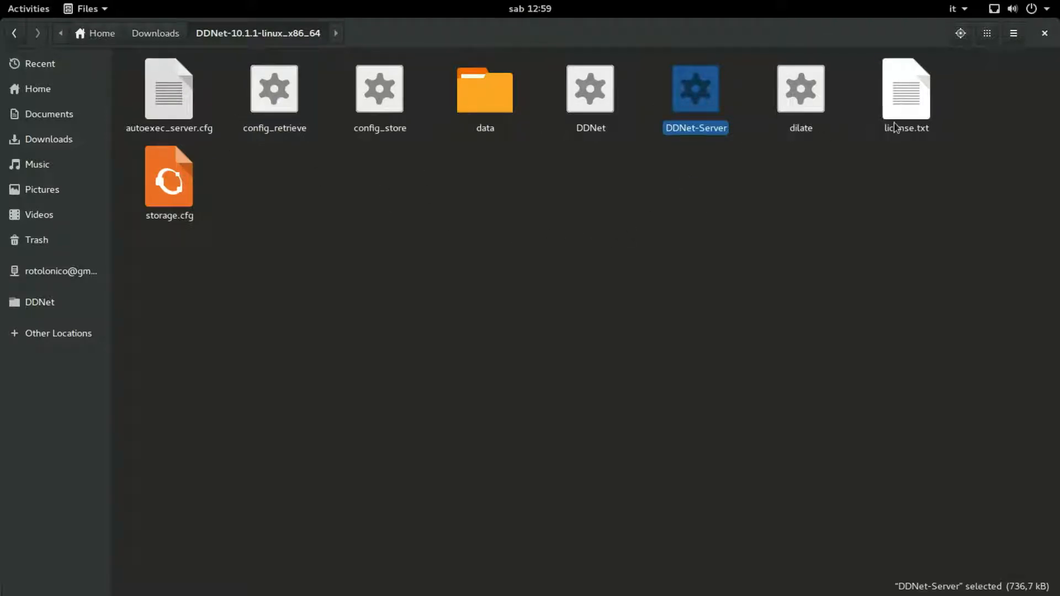
{"action": "mouse_move", "coordinate": [891, 161]}
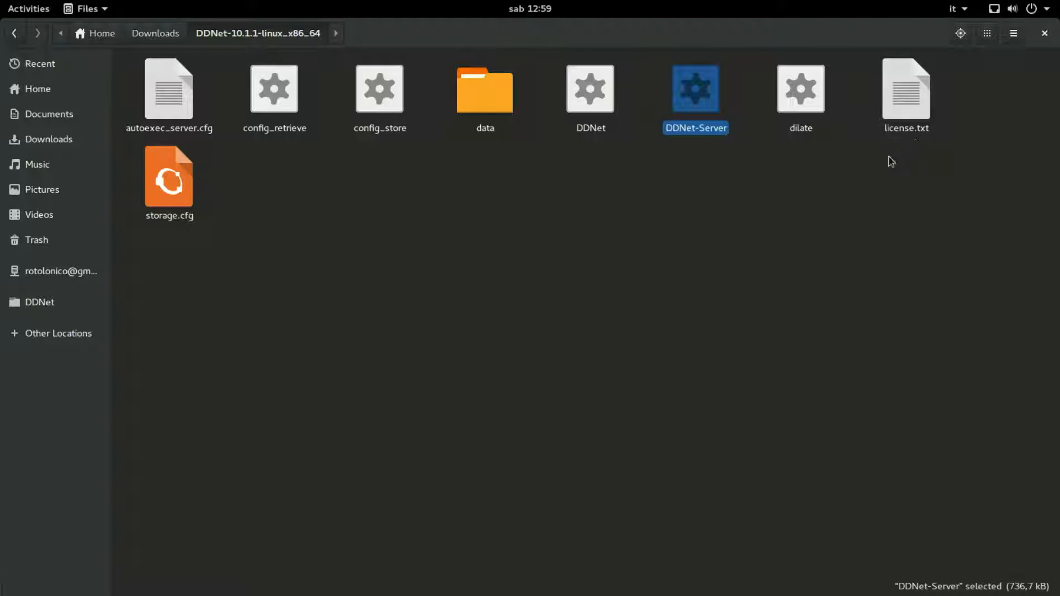
{"action": "mouse_move", "coordinate": [809, 245]}
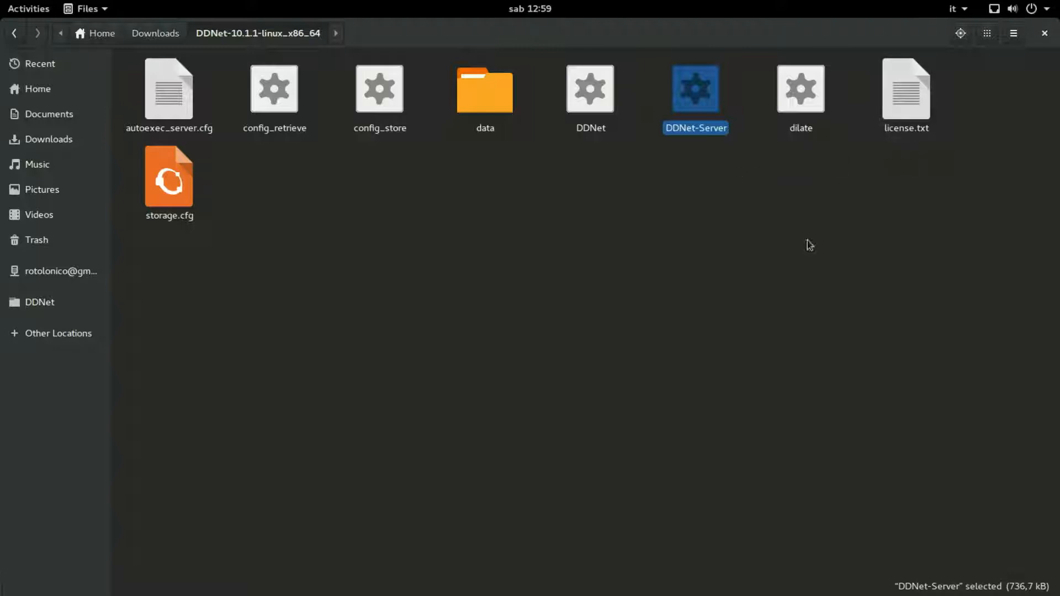
{"action": "mouse_move", "coordinate": [714, 204]}
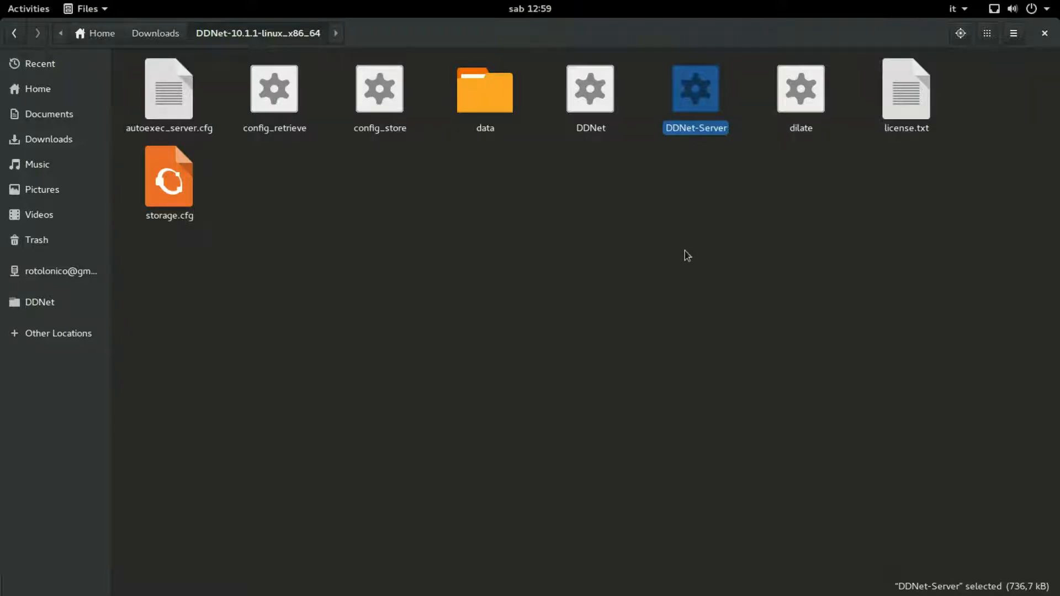
{"action": "mouse_move", "coordinate": [275, 203]}
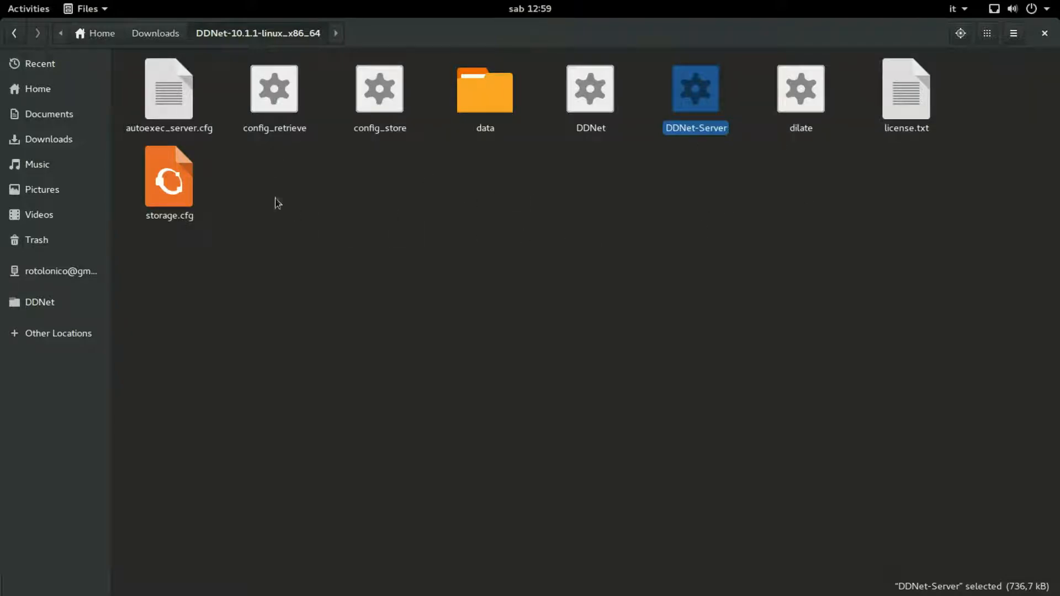
{"action": "mouse_move", "coordinate": [168, 88]}
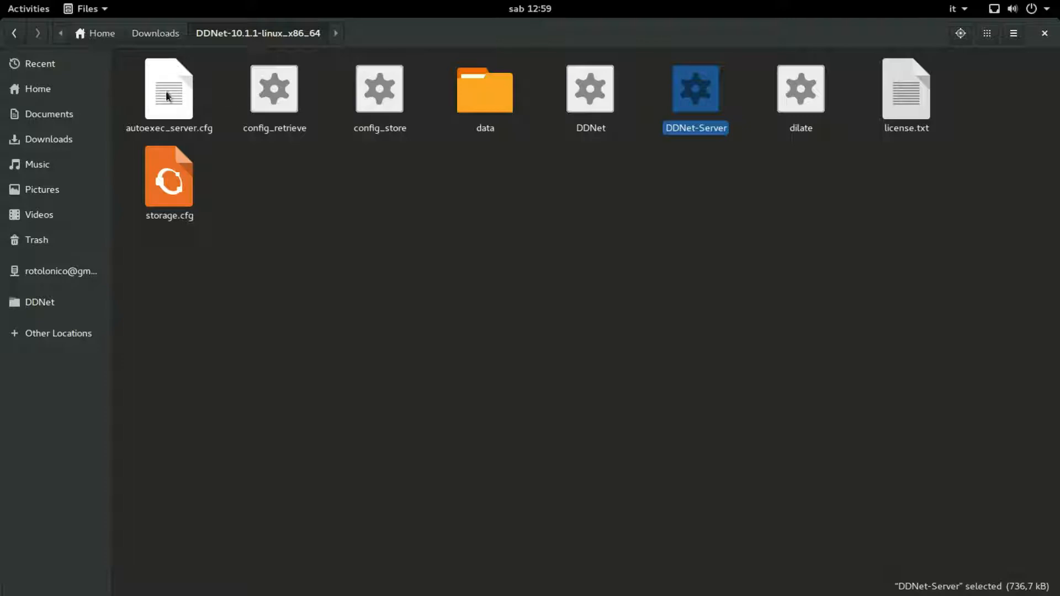
Open autoexec_server.cfg in gedit and locate the sv_rcon_password line
{"action": "left_click", "coordinate": [169, 95]}
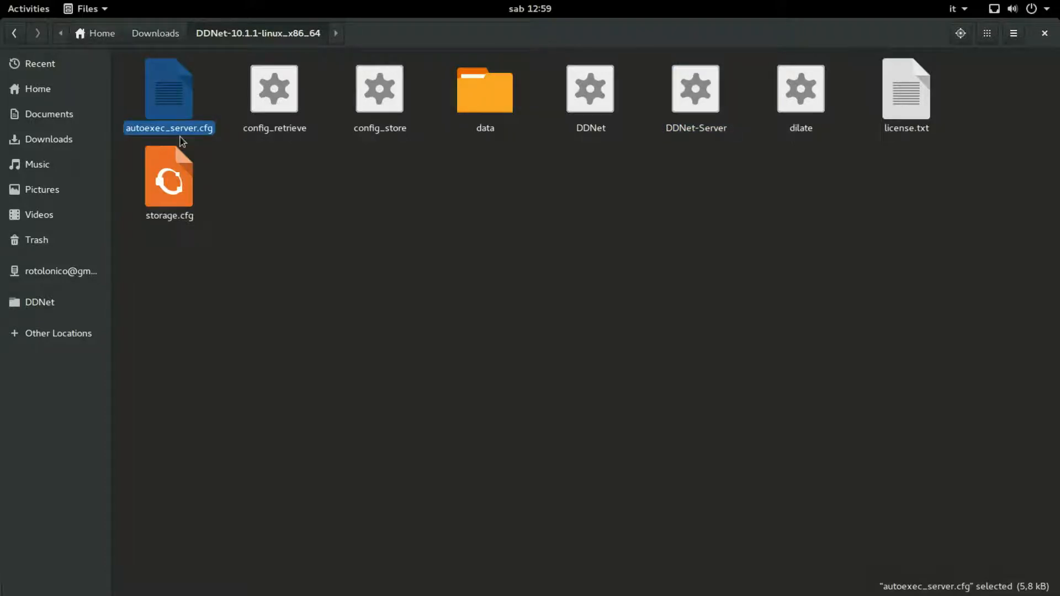
{"action": "double_click", "coordinate": [168, 89]}
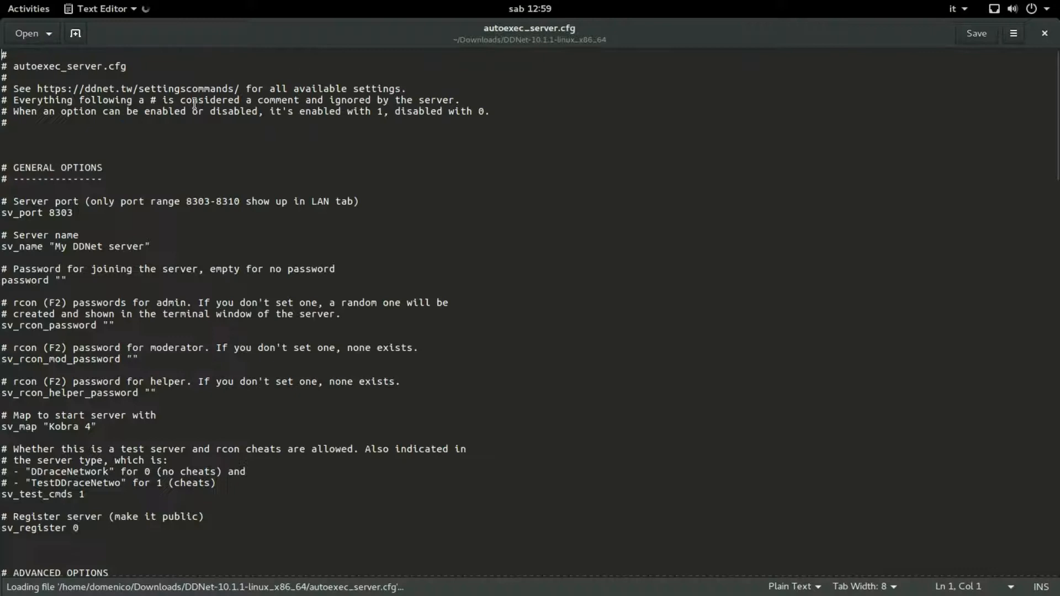
{"action": "scroll", "scroll_direction": "down", "scroll_amount": 3}
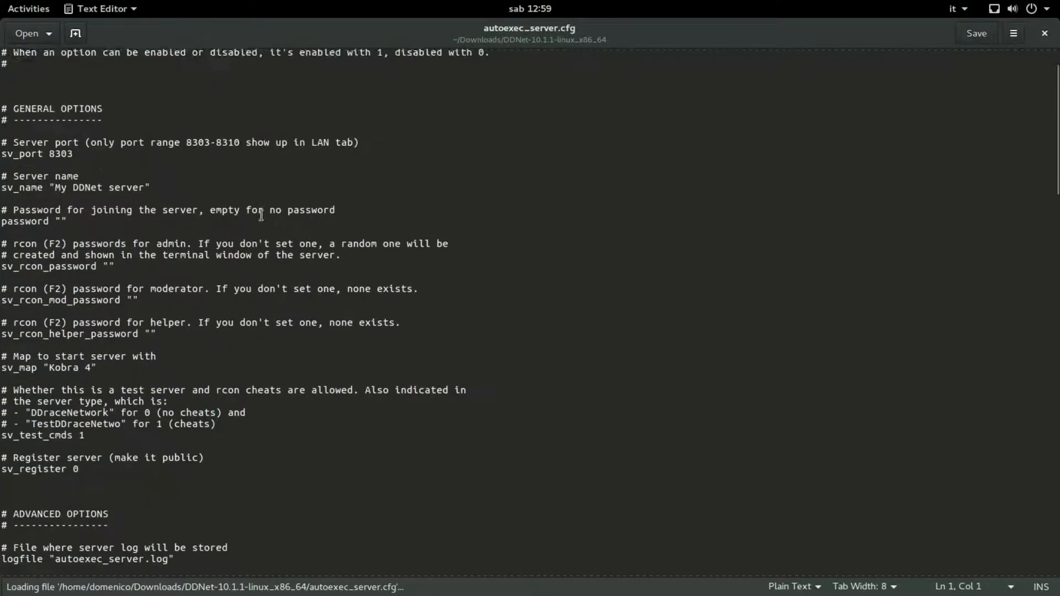
{"action": "scroll", "scroll_direction": "down", "scroll_amount": 3}
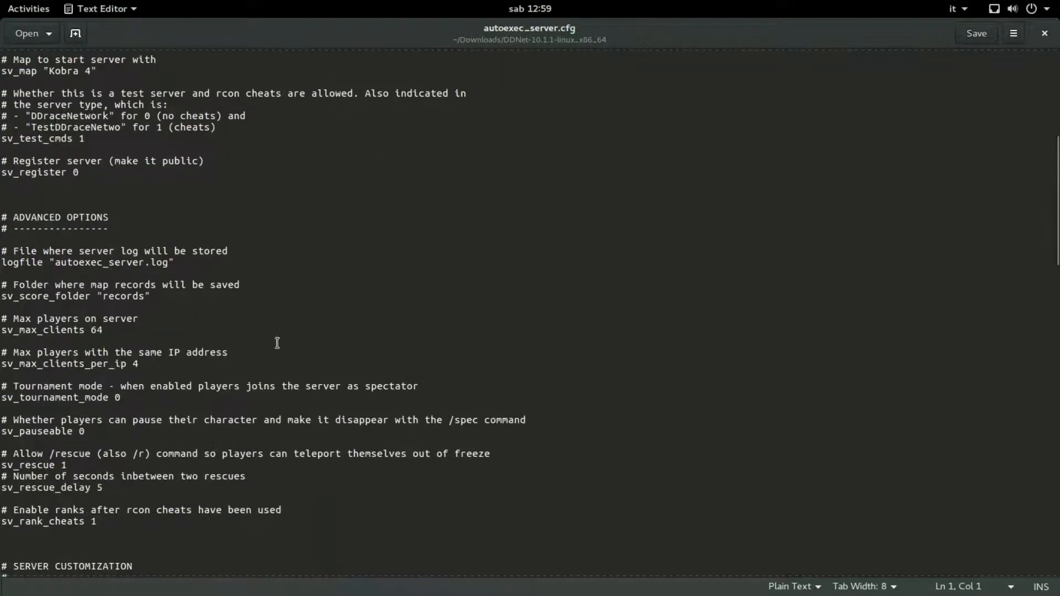
{"action": "scroll", "scroll_direction": "up", "scroll_amount": 3}
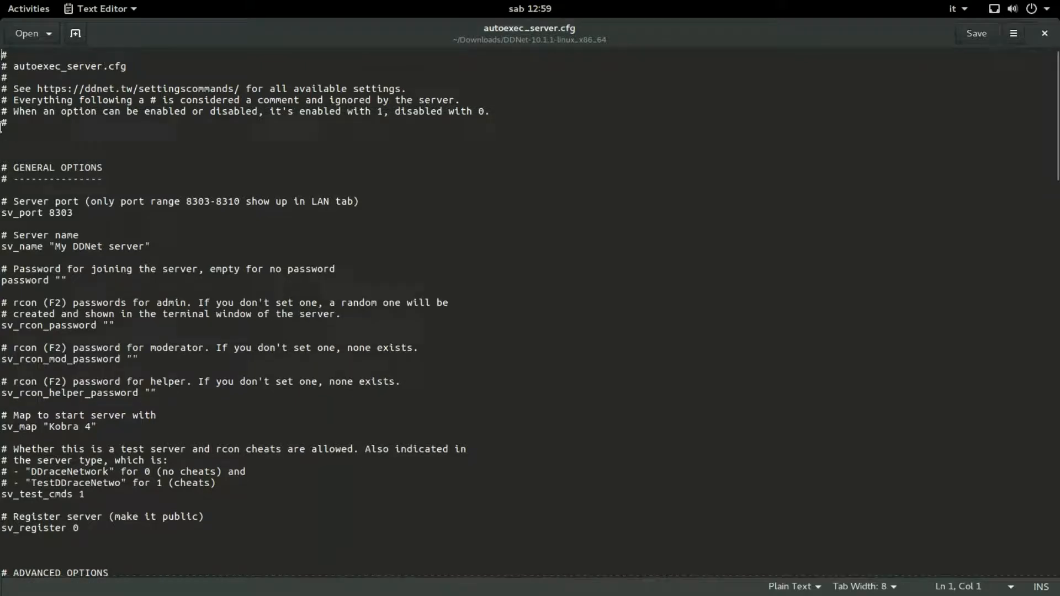
{"action": "left_click", "coordinate": [139, 359]}
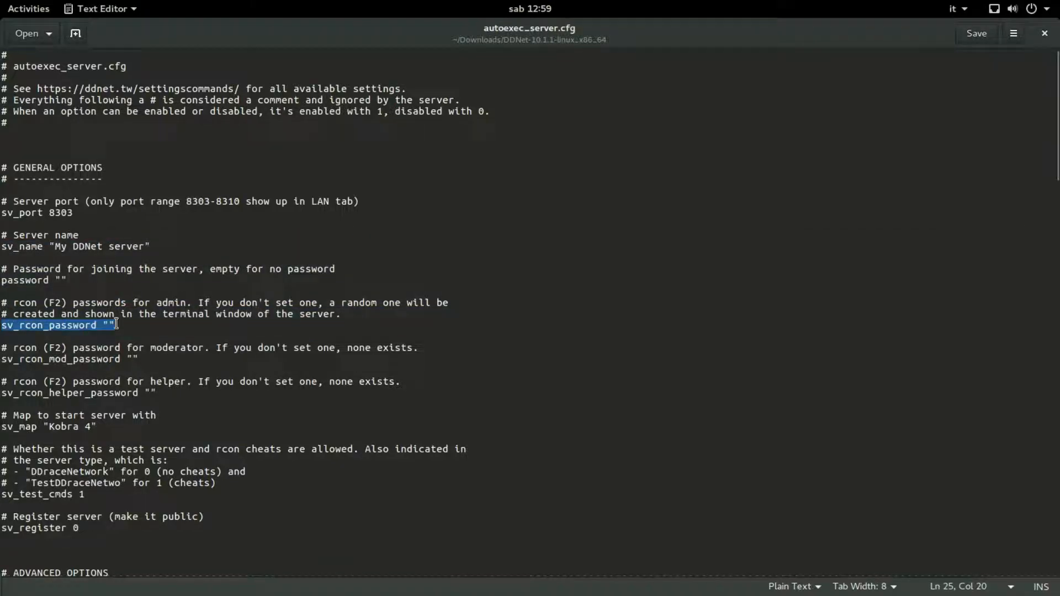
{"action": "left_click", "coordinate": [44, 325]}
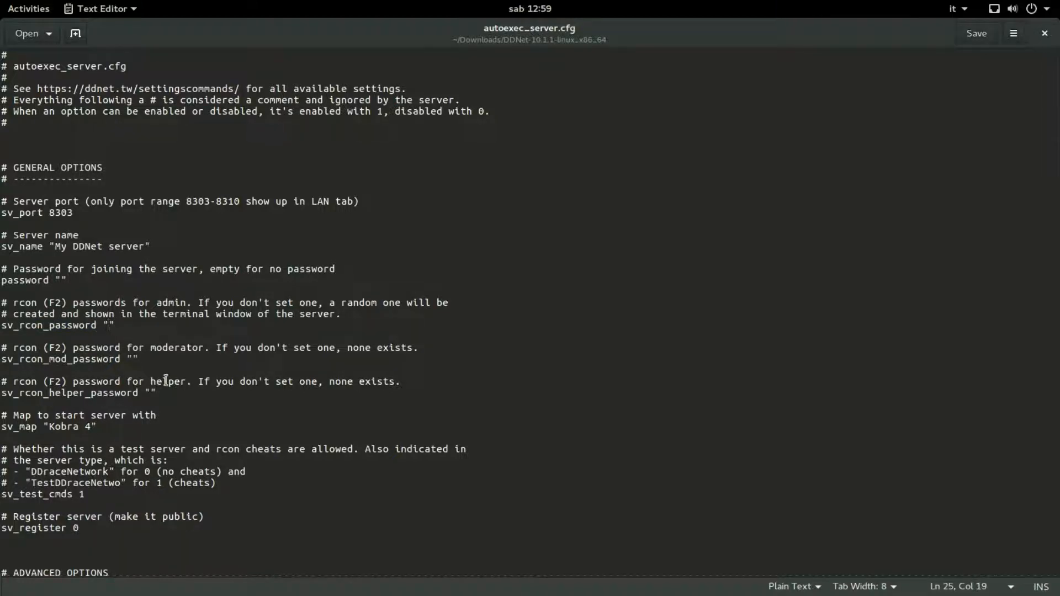
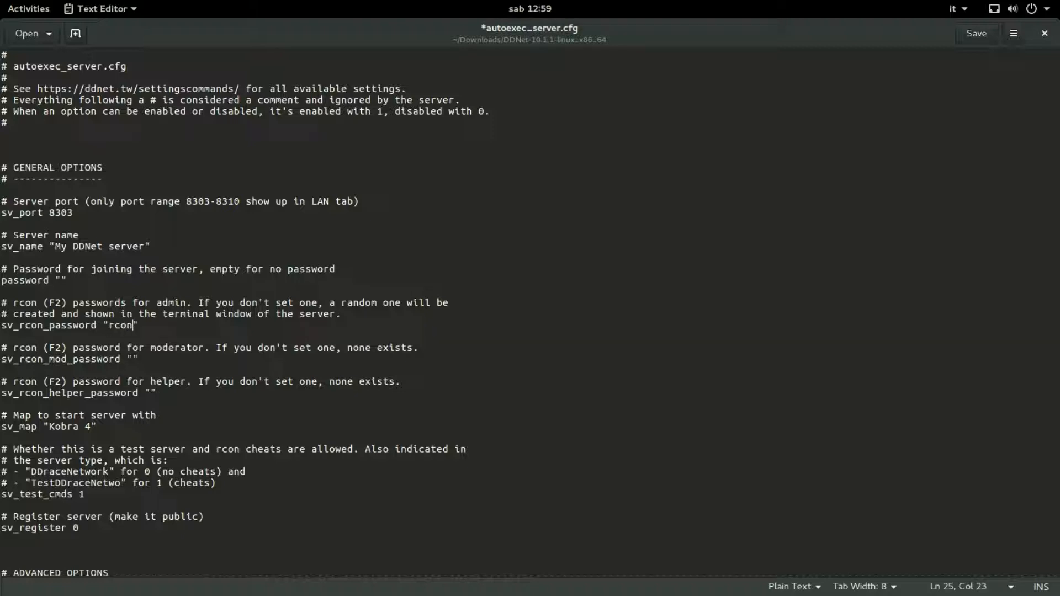
{"action": "mouse_move", "coordinate": [465, 380]}
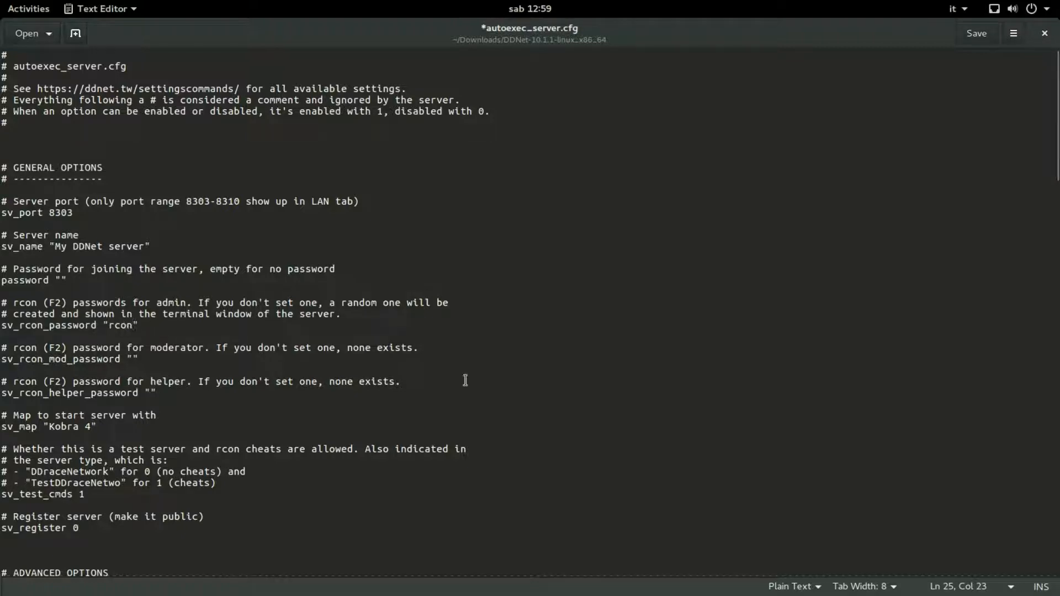
{"action": "left_click", "coordinate": [975, 32]}
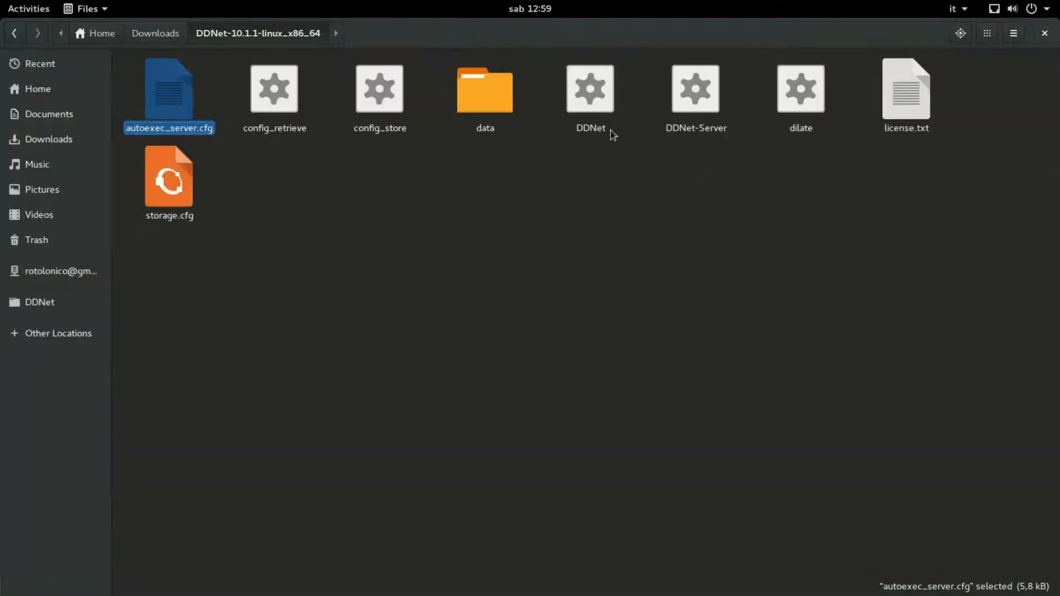
Run DDNet-Server, launch the DDNet client and show LAN servers
{"action": "right_click", "coordinate": [696, 88]}
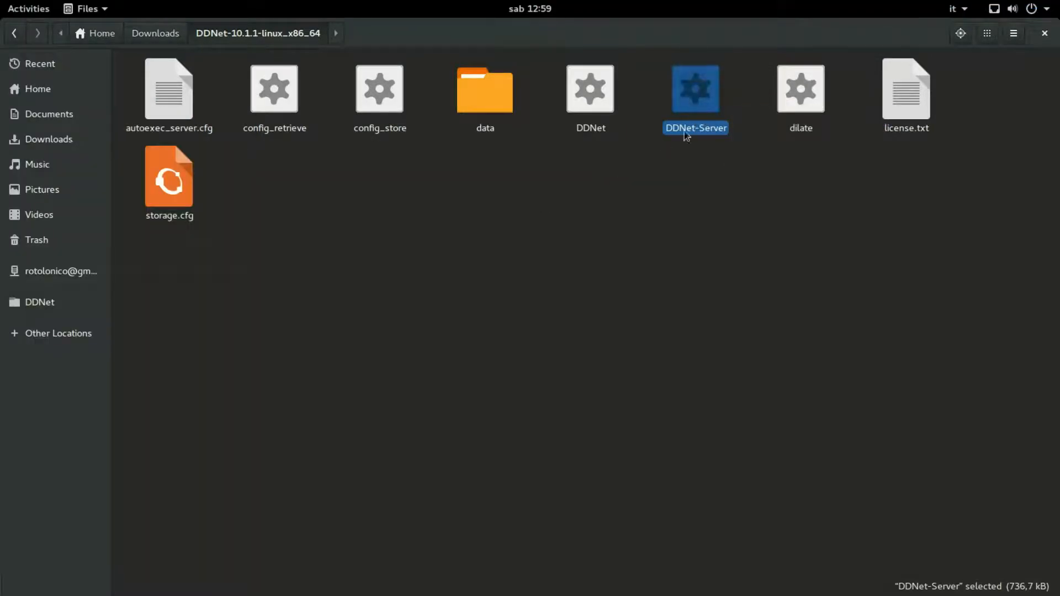
{"action": "left_click", "coordinate": [589, 88]}
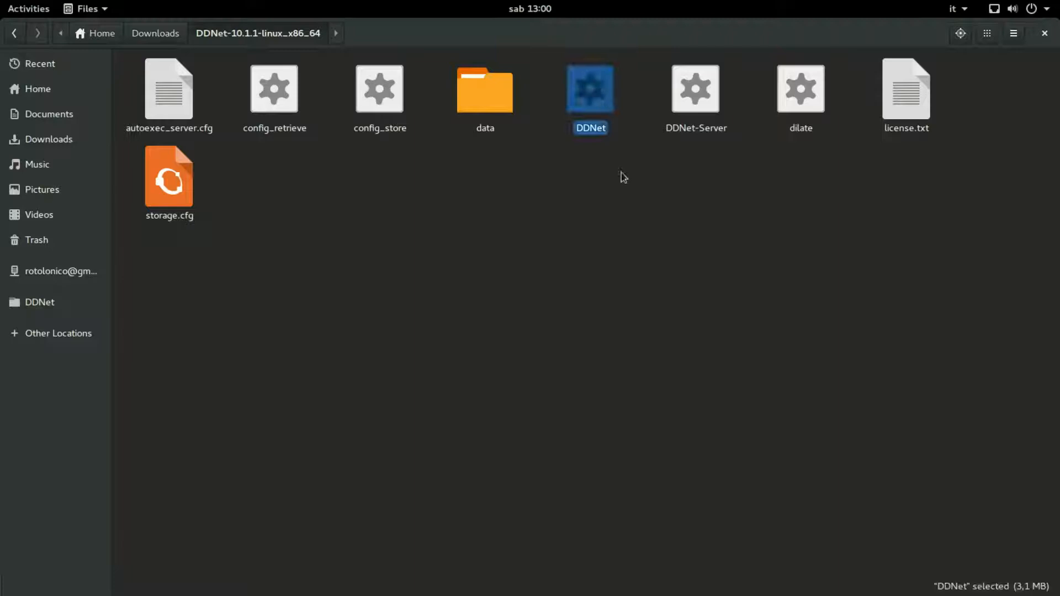
{"action": "double_click", "coordinate": [589, 88]}
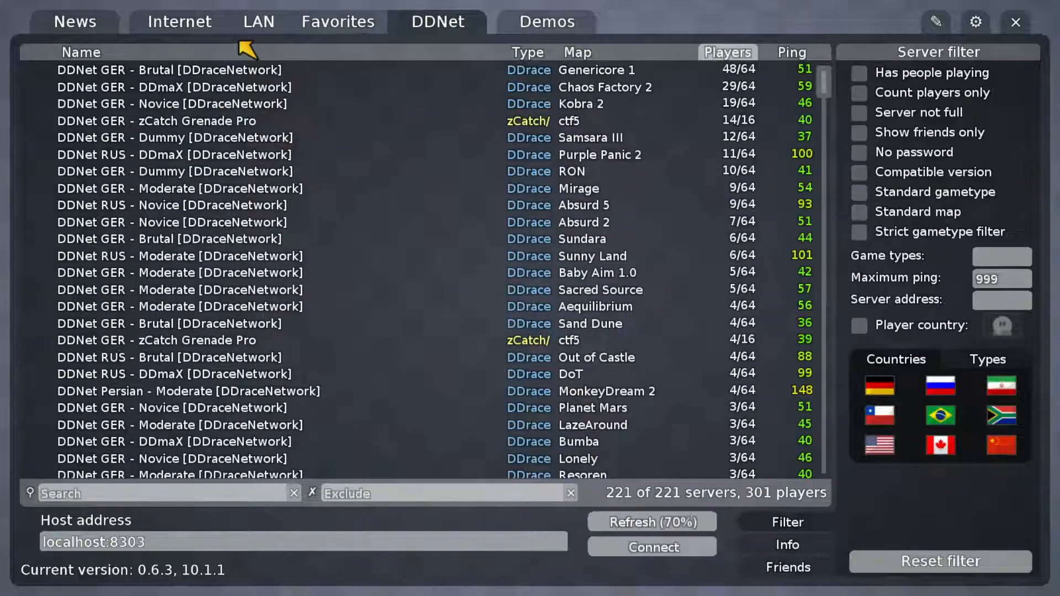
{"action": "left_click", "coordinate": [259, 21]}
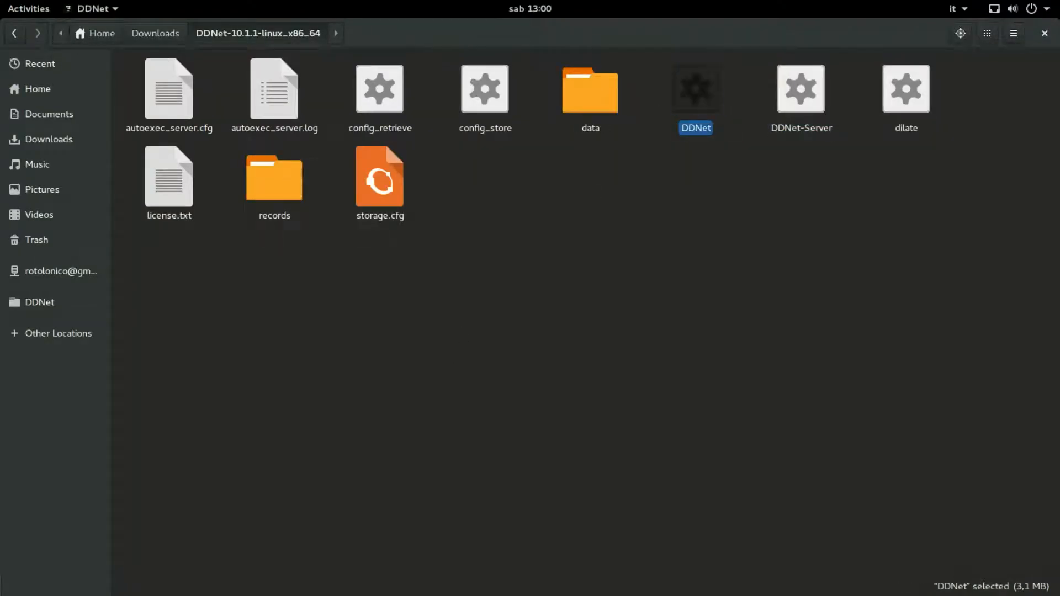
Join the local server and submit the rcon password in the remote console
{"action": "double_click", "coordinate": [694, 88]}
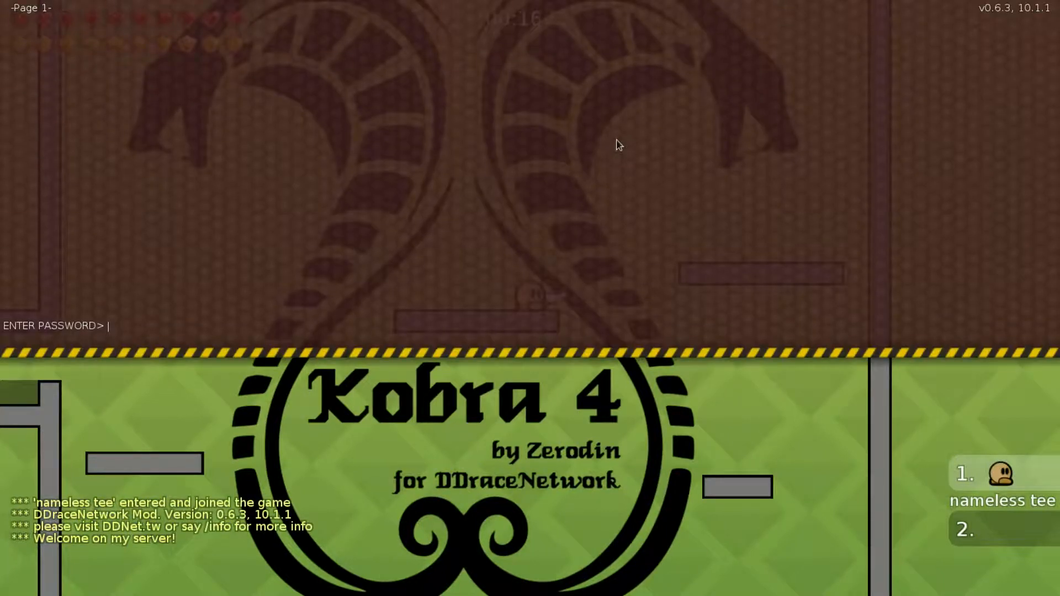
{"action": "type", "text": "*"}
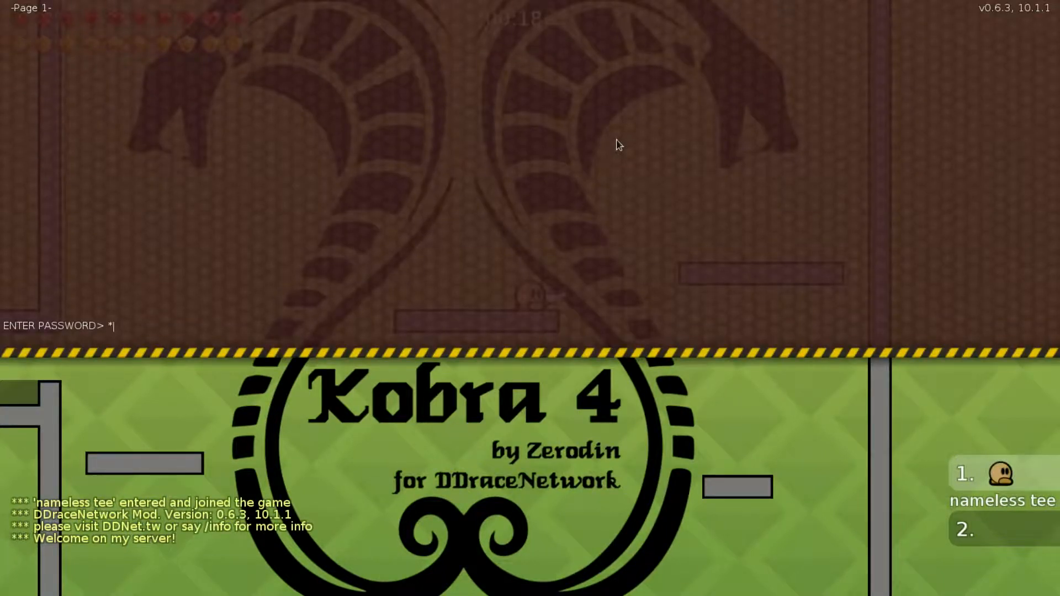
{"action": "type", "text": "***"}
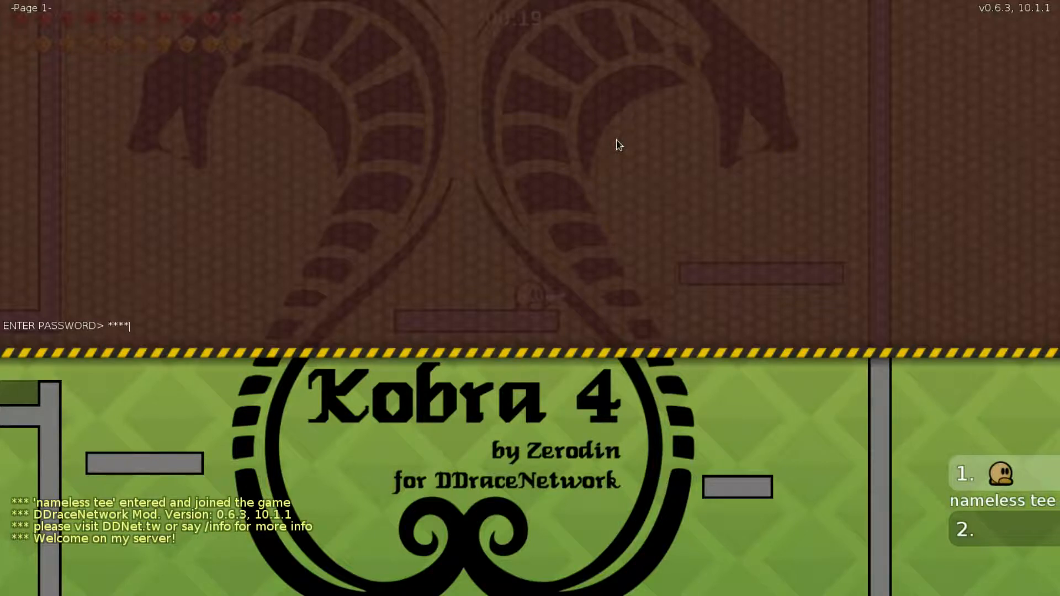
{"action": "key", "text": "Return"}
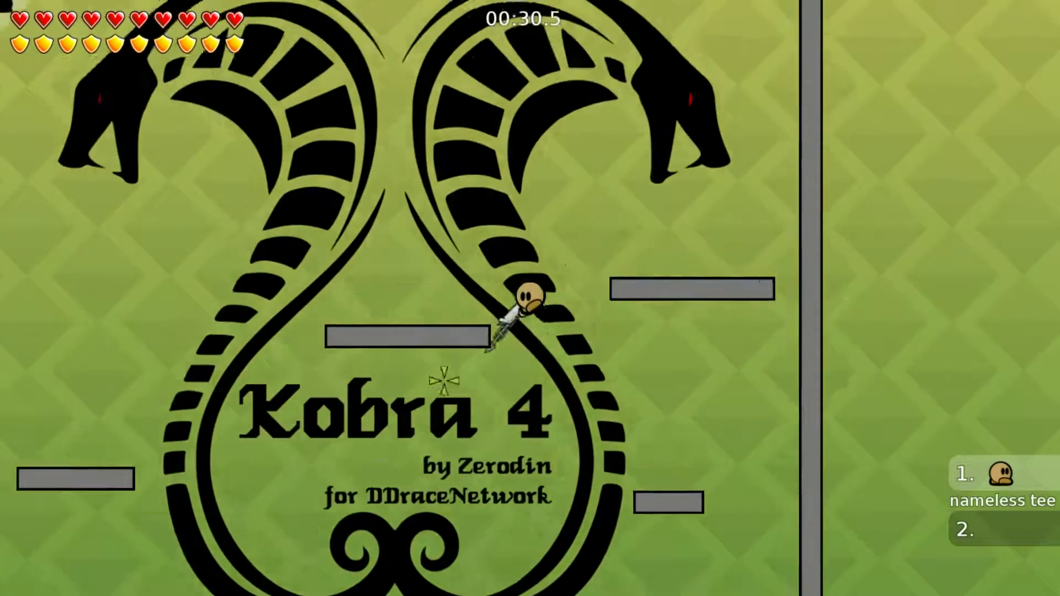
Reopen the remote console to confirm admin access, then close it and resume playing
{"action": "key", "text": "tab"}
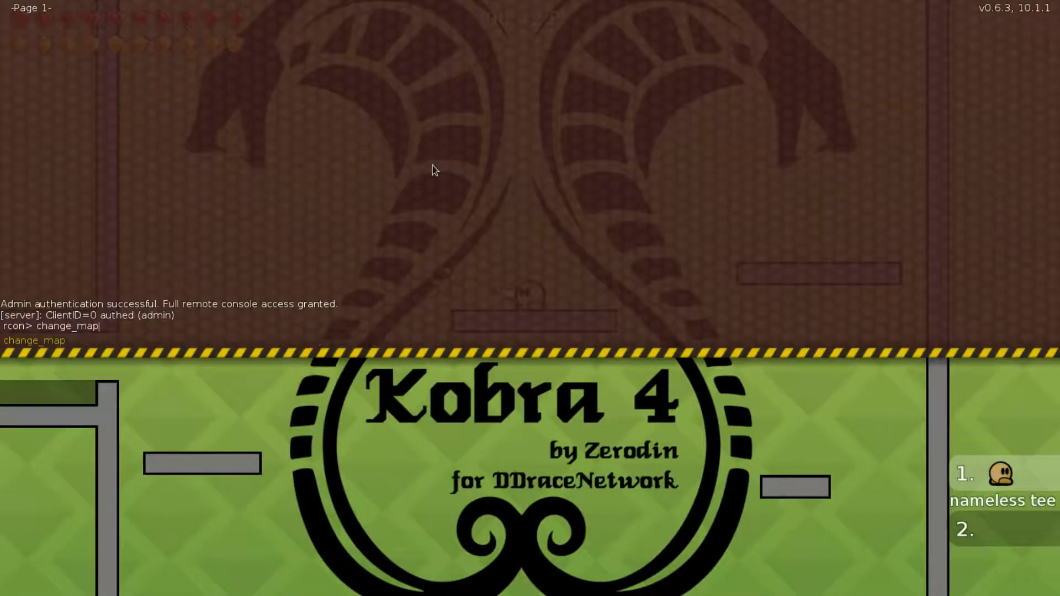
{"action": "key", "text": "Return"}
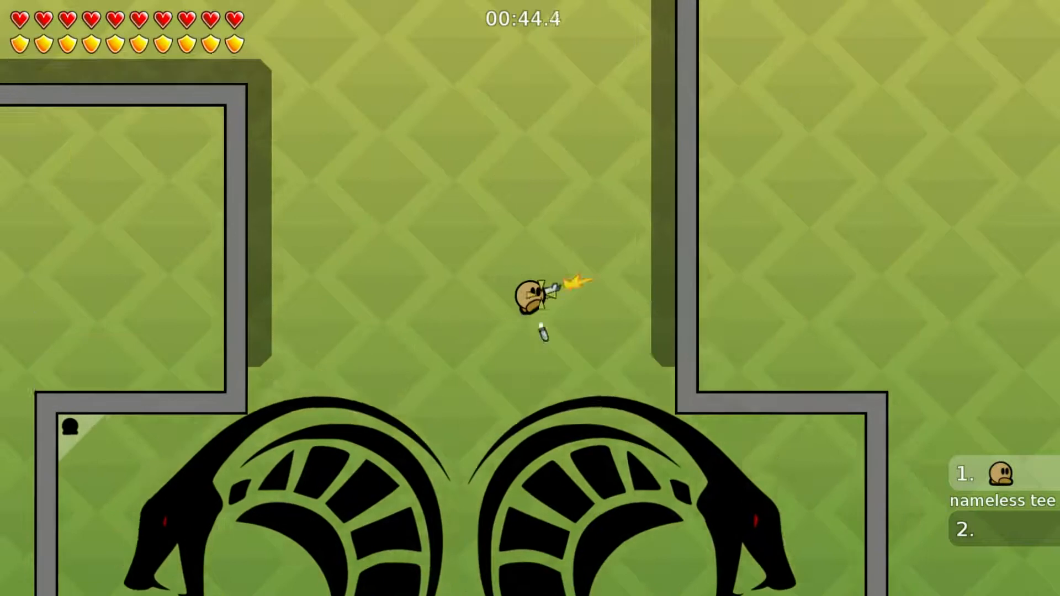